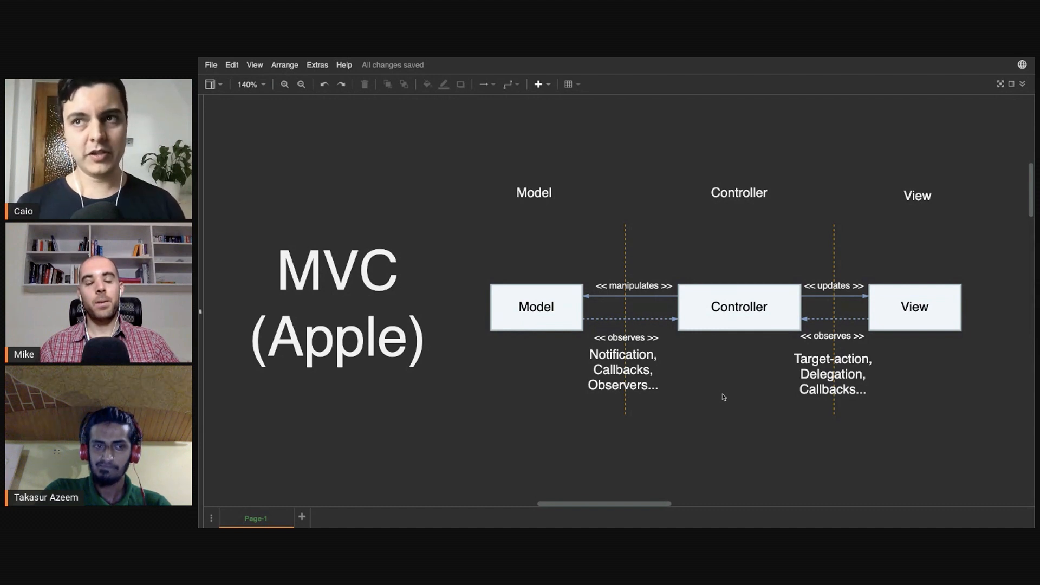
{"action": "double_click", "coordinate": [832, 374]}
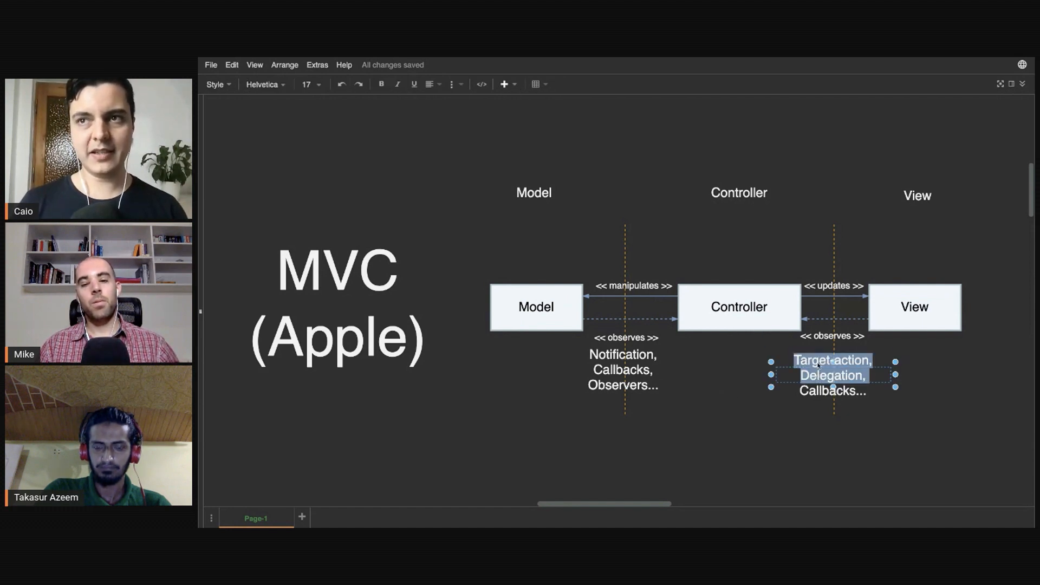
{"action": "left_click", "coordinate": [733, 348]}
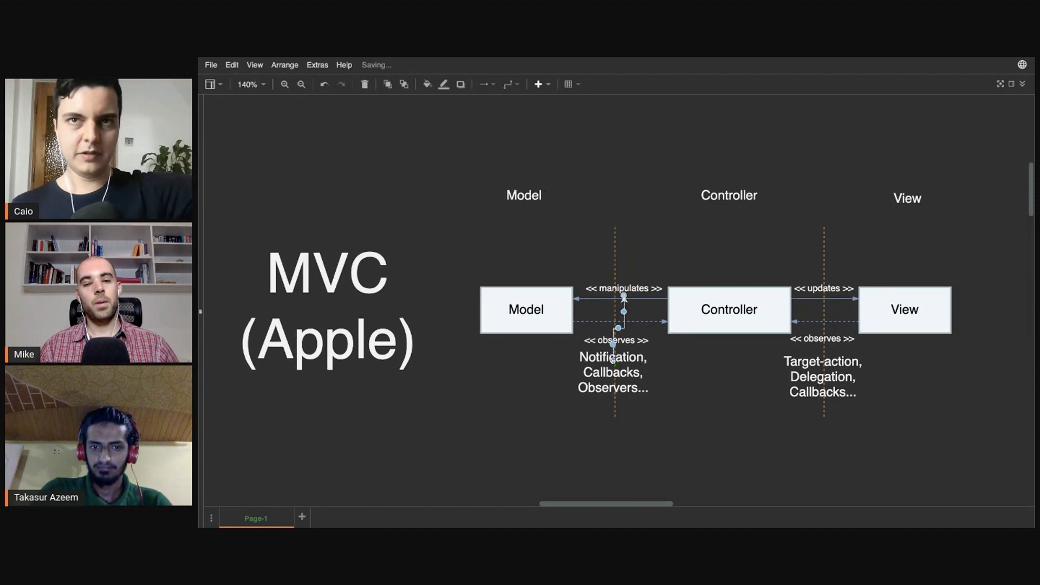
{"action": "left_click", "coordinate": [701, 374]}
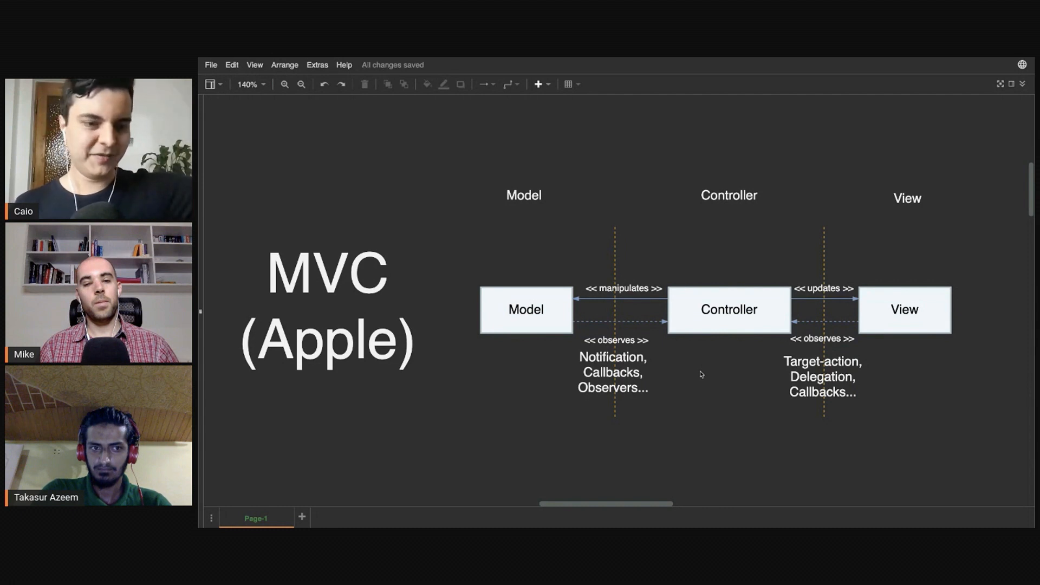
{"action": "left_click", "coordinate": [824, 377]}
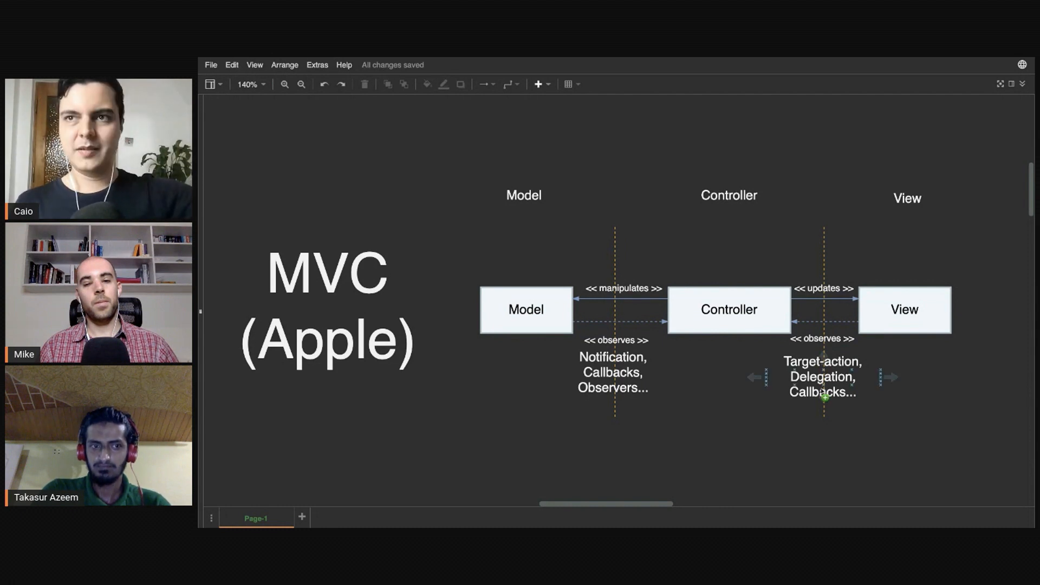